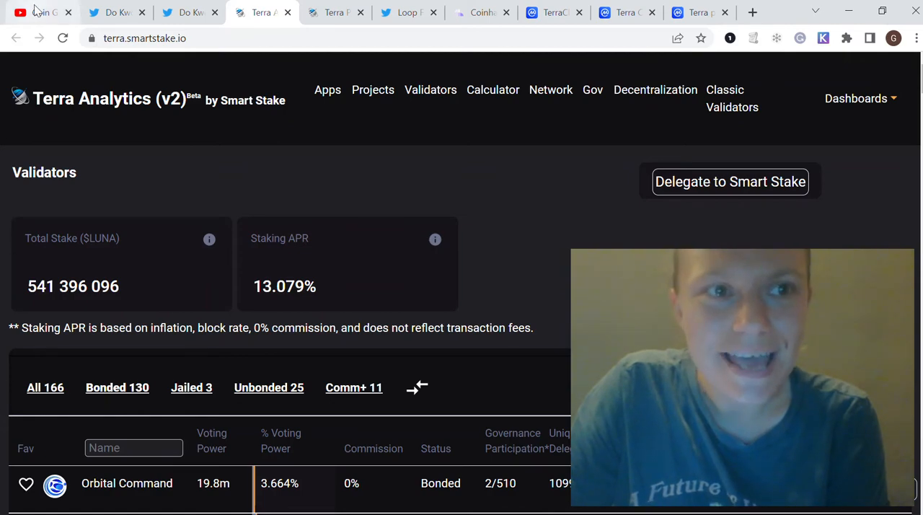
# Switch to the Twitter tab showing the Do Kwon thread about Terra 2.0 and the press.
pyautogui.click(40, 12)
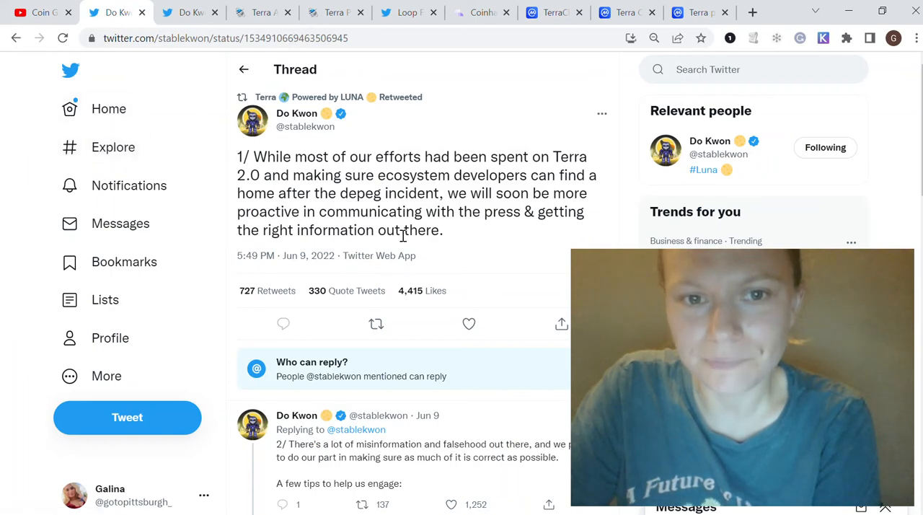
pyautogui.moveTo(420, 259)
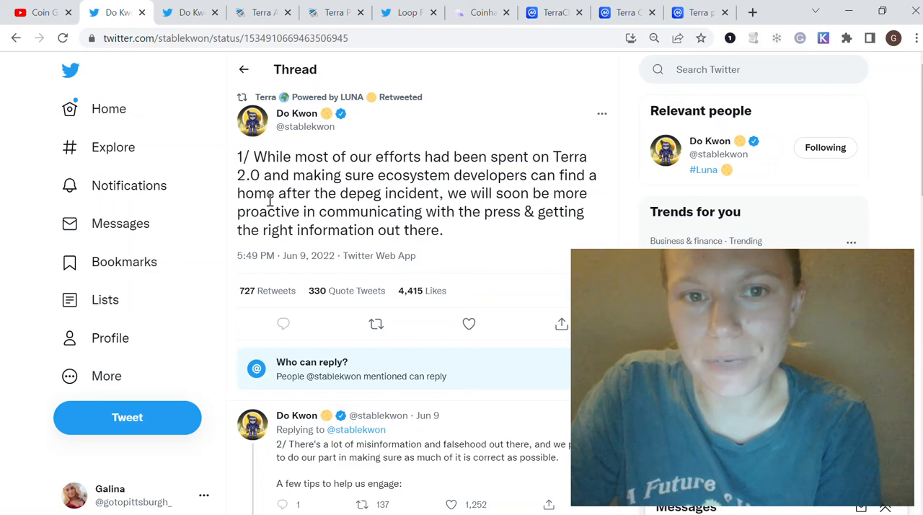
pyautogui.moveTo(547, 150)
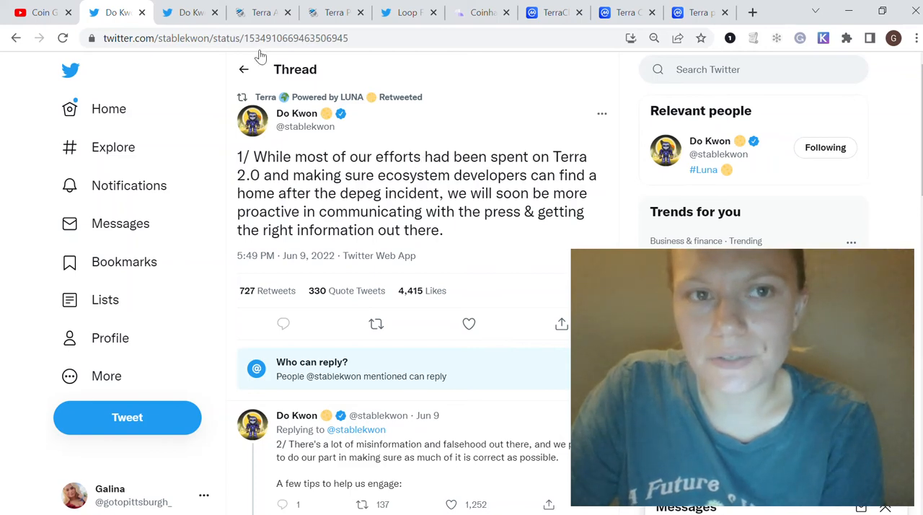
# Return to Smart Stake and browse the Terra ecosystem Projects list.
pyautogui.click(262, 12)
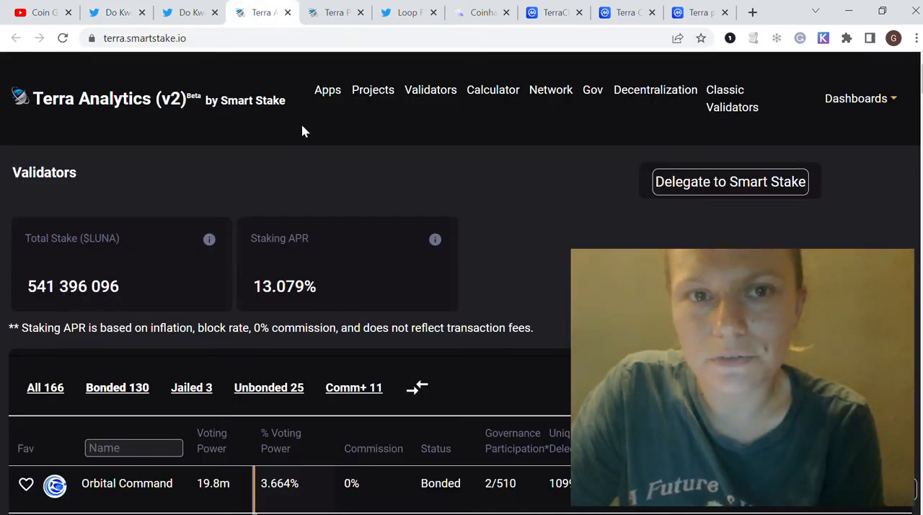
pyautogui.click(334, 12)
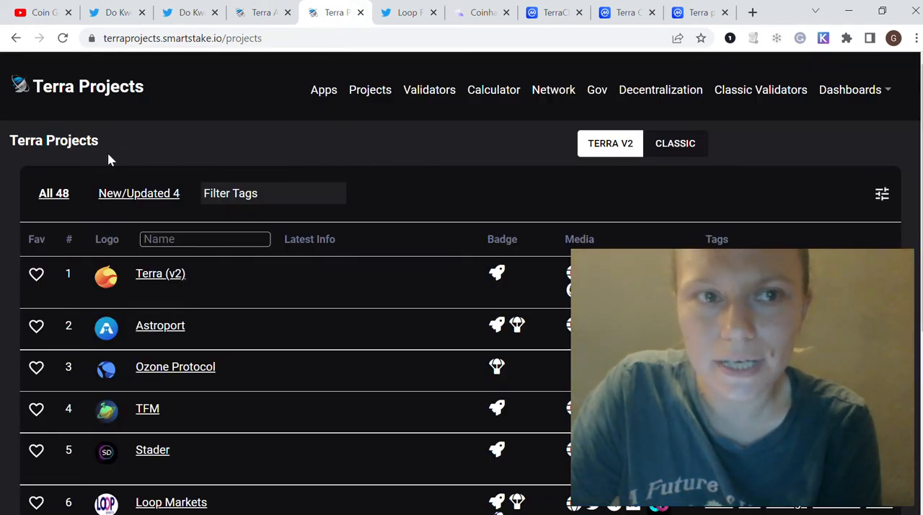
pyautogui.moveTo(223, 101)
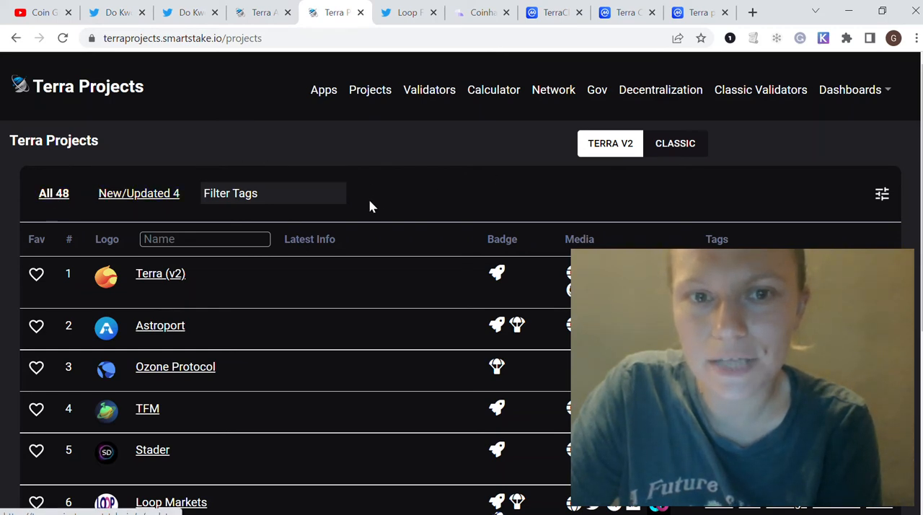
pyautogui.scroll(-3)
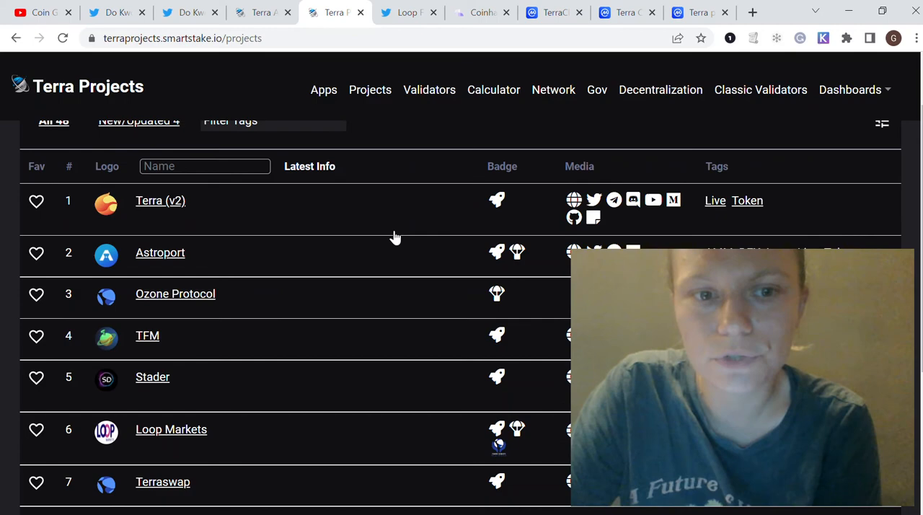
pyautogui.scroll(-3)
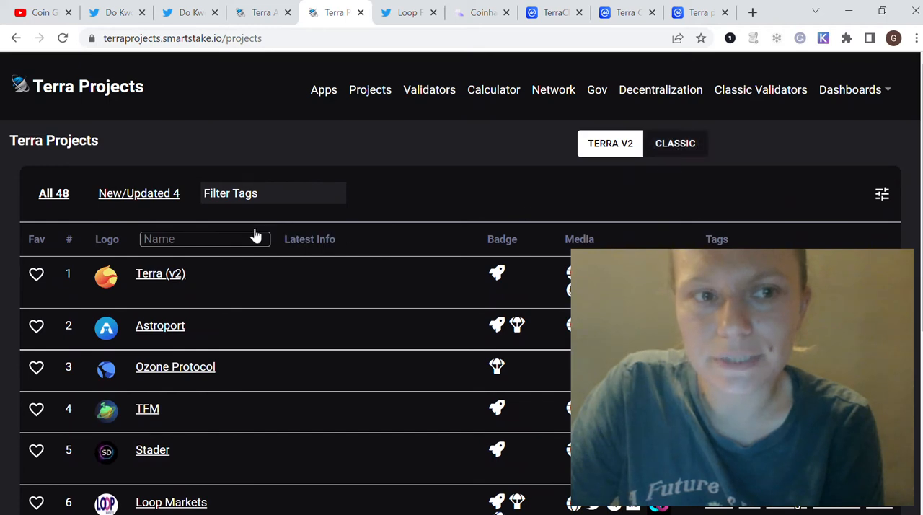
# Toggle to Classic then back to the Terra V2 list of 48 projects and scroll through it.
pyautogui.click(674, 142)
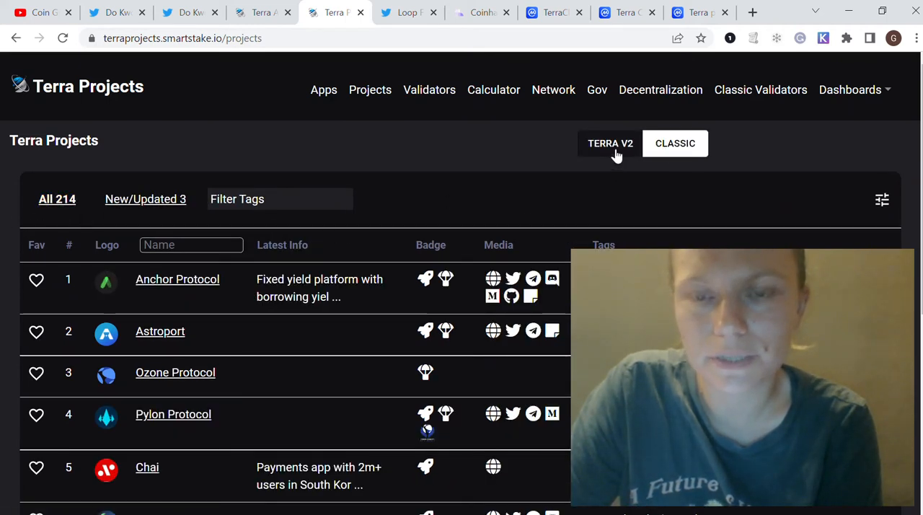
pyautogui.click(610, 142)
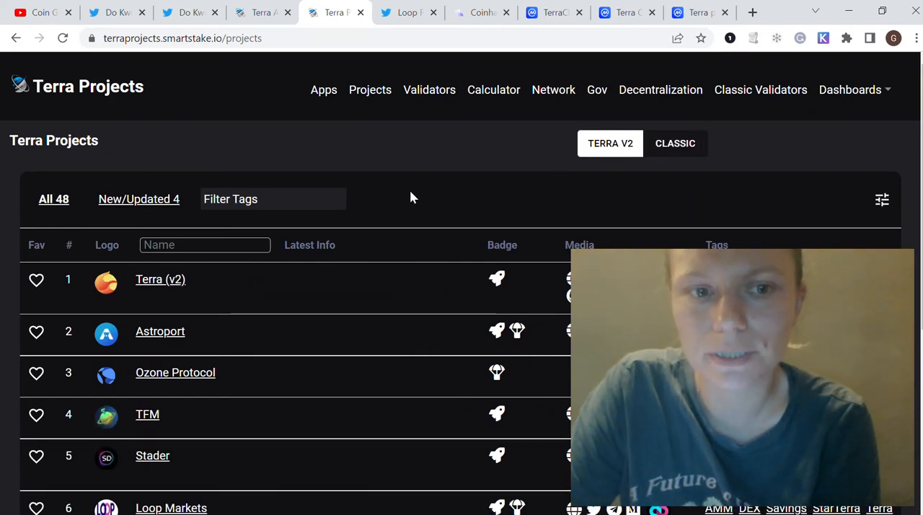
pyautogui.scroll(-3)
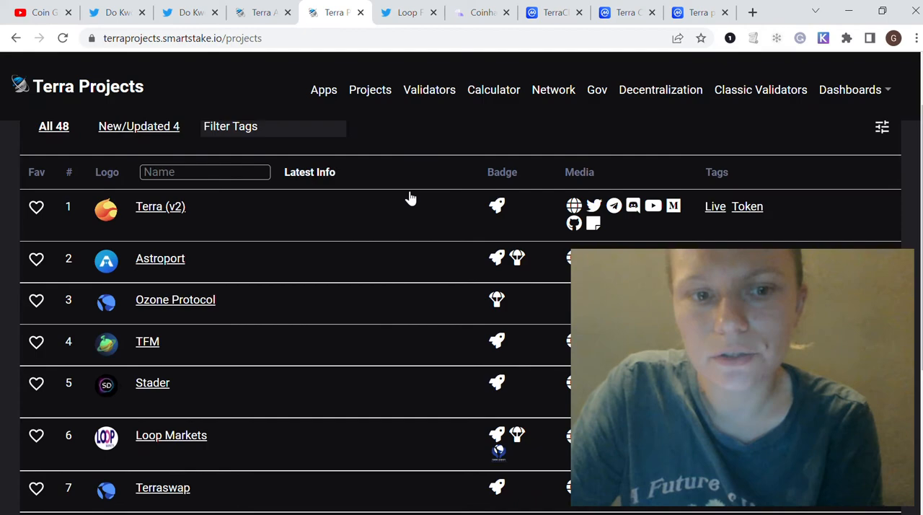
pyautogui.scroll(-3)
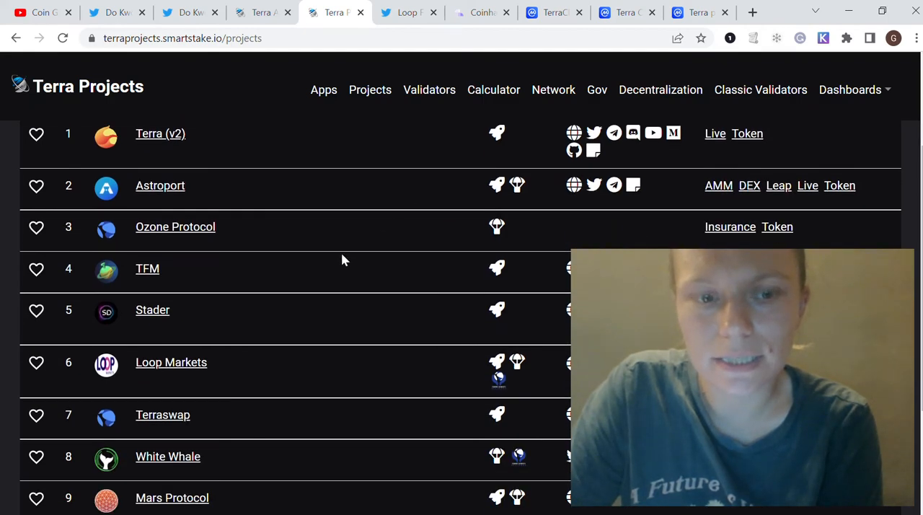
pyautogui.scroll(-3)
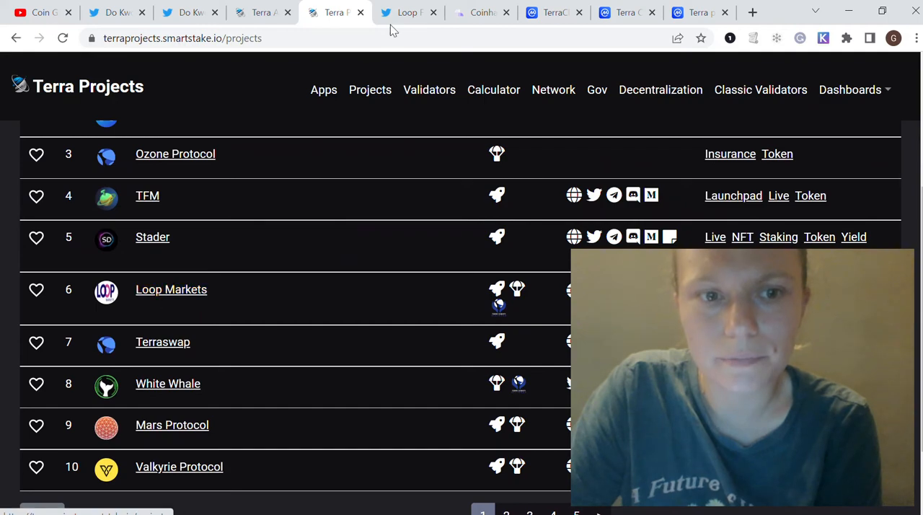
pyautogui.click(409, 12)
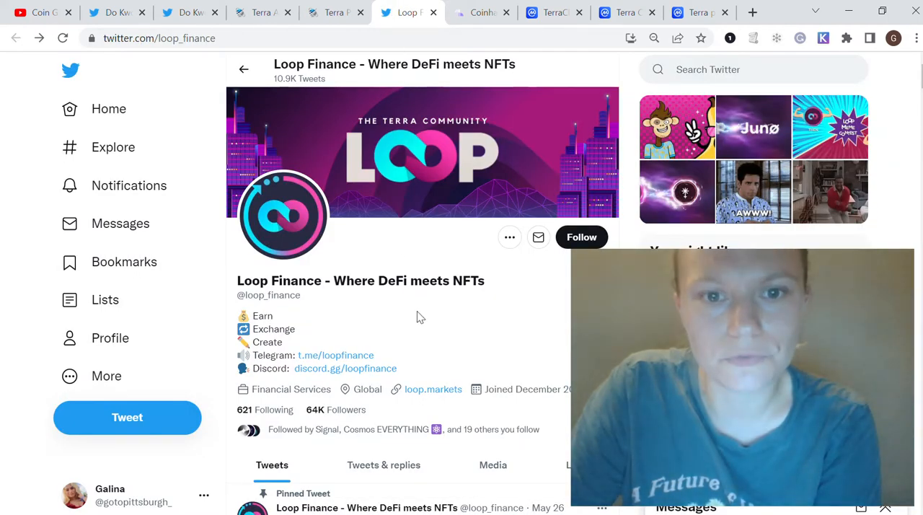
pyautogui.click(334, 11)
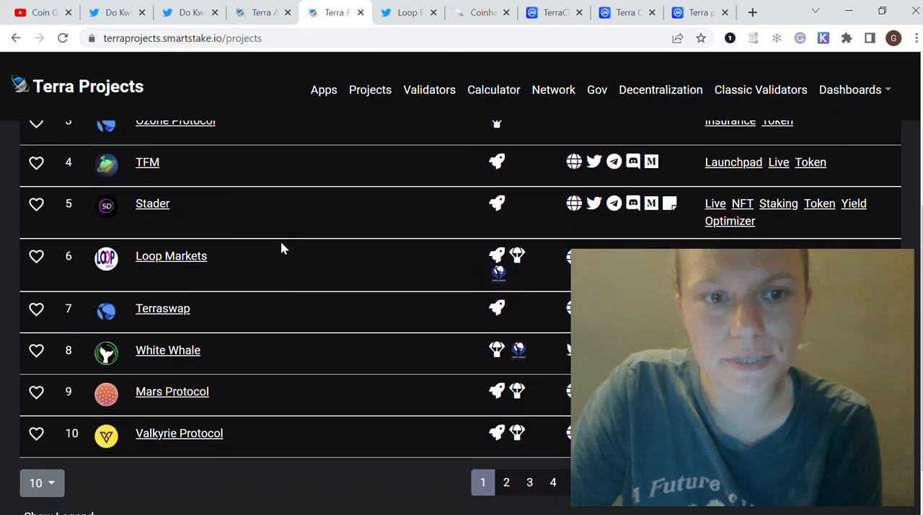
pyautogui.click(408, 11)
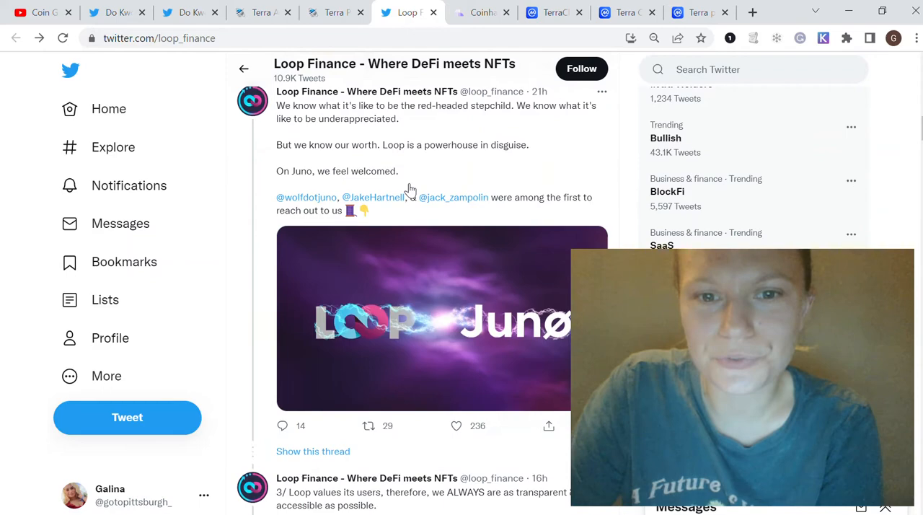
pyautogui.scroll(-3)
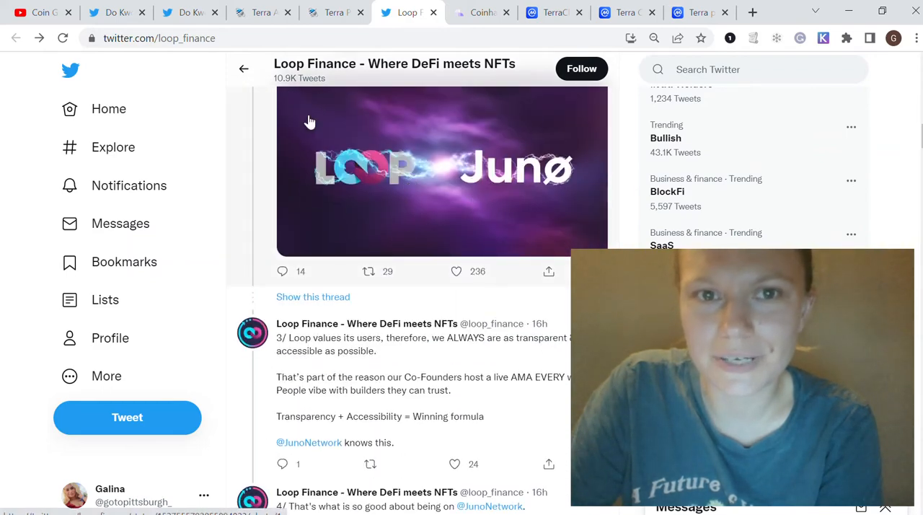
pyautogui.click(334, 11)
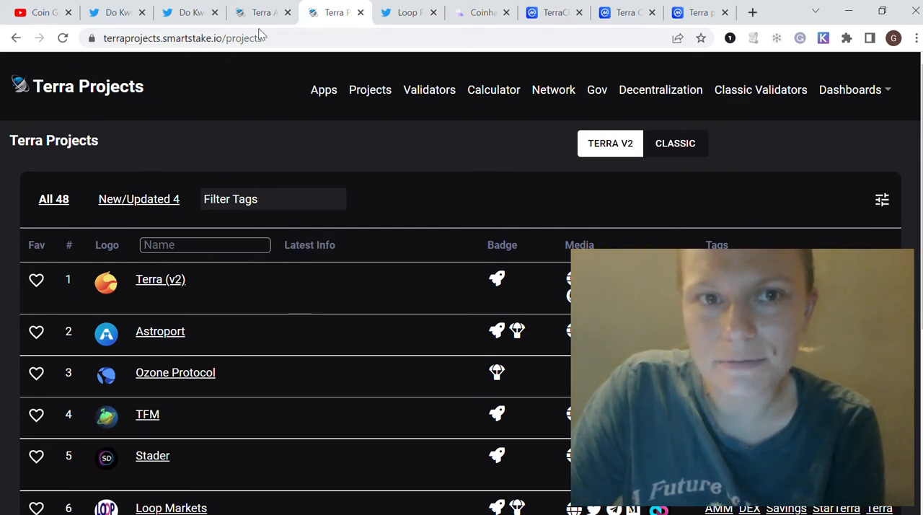
# View the Terra App Shortcuts page listing Terra Station, Astroport, Stader and others.
pyautogui.click(323, 90)
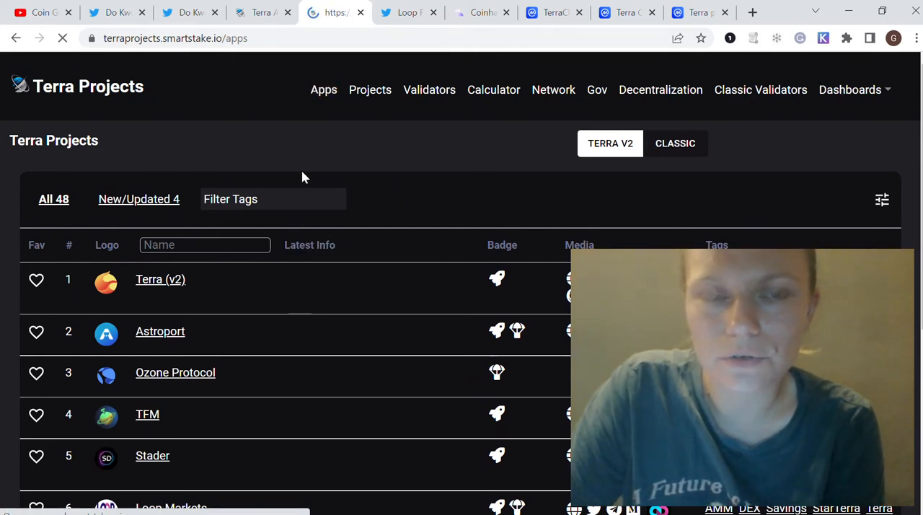
pyautogui.click(62, 38)
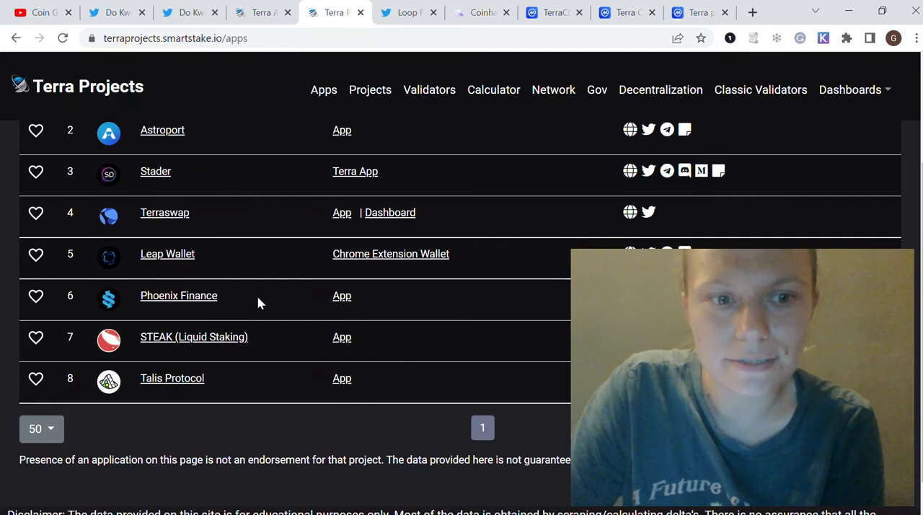
pyautogui.moveTo(202, 392)
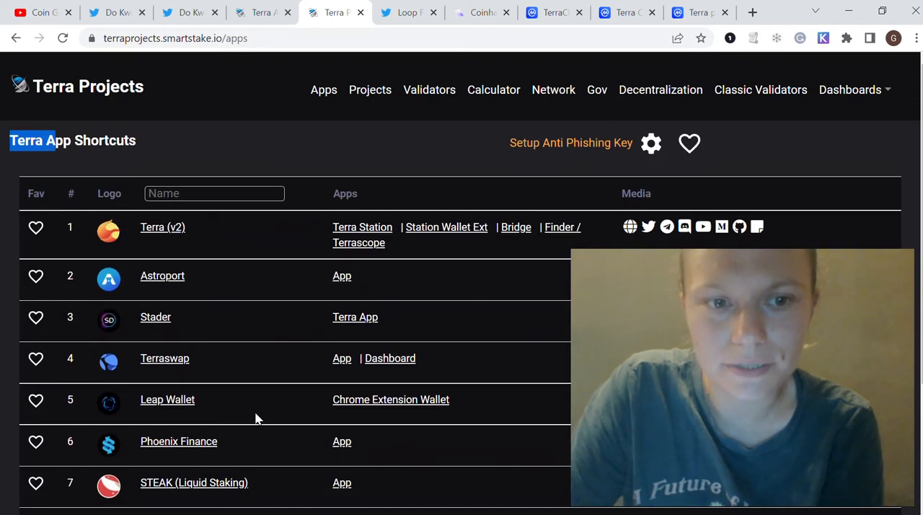
pyautogui.moveTo(104, 323)
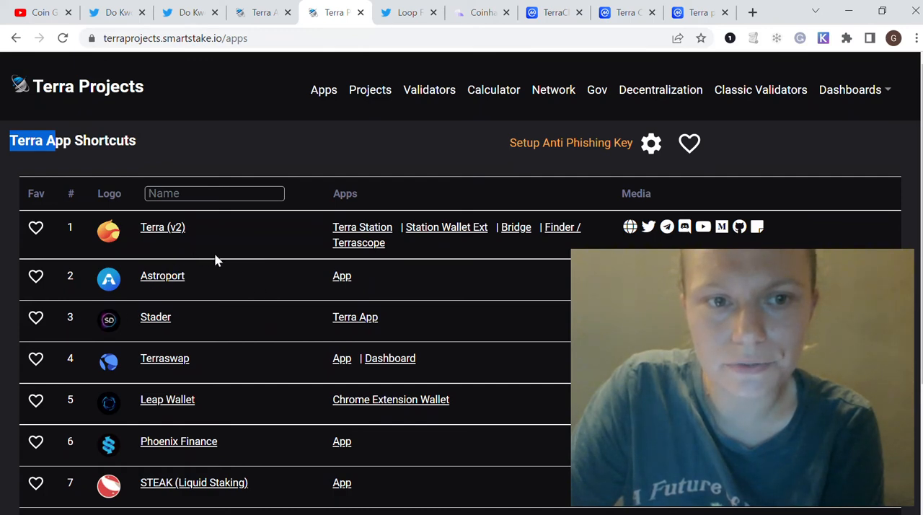
pyautogui.scroll(-3)
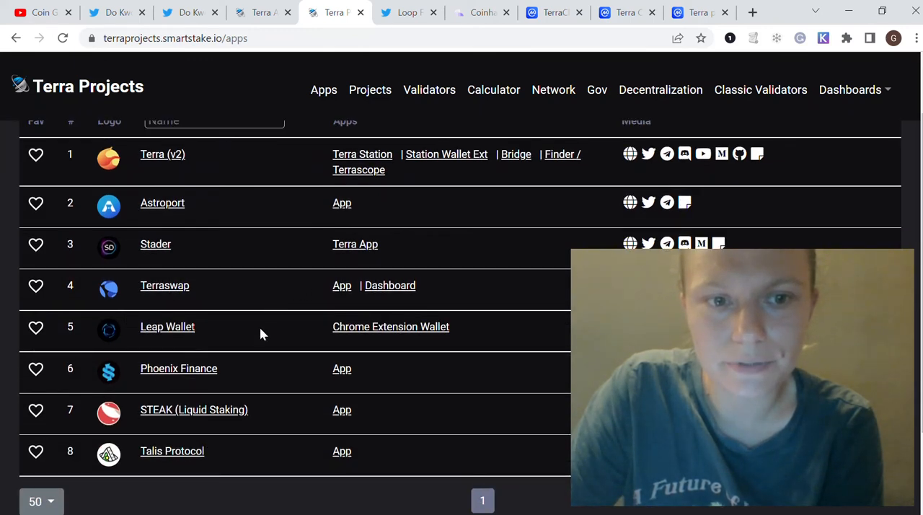
pyautogui.moveTo(259, 372)
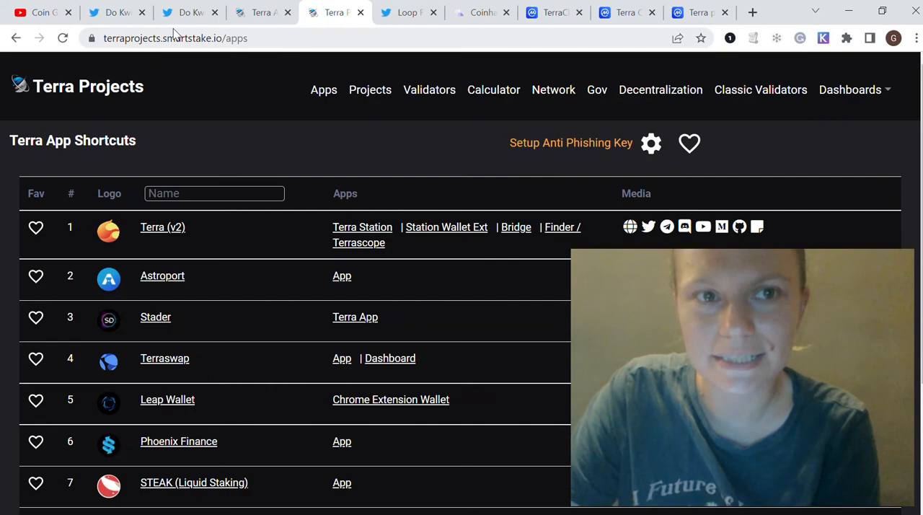
# Browse Coinhall's Top pairs by Market Cap, headed by Luna Classic, Luna and Anchor.
pyautogui.click(185, 11)
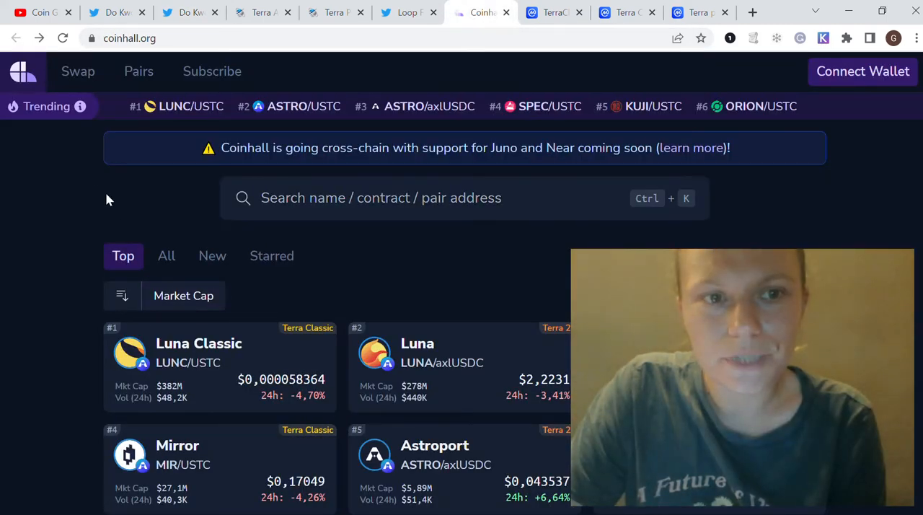
pyautogui.scroll(-3)
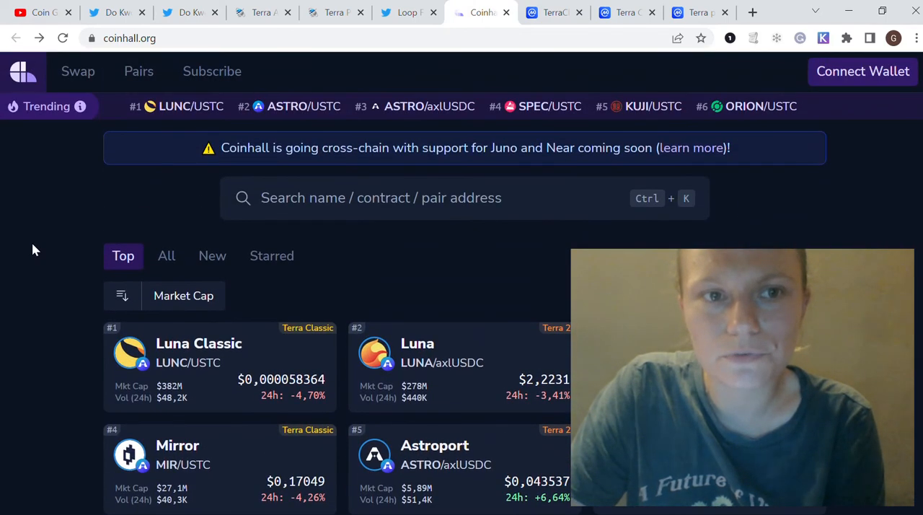
pyautogui.scroll(-3)
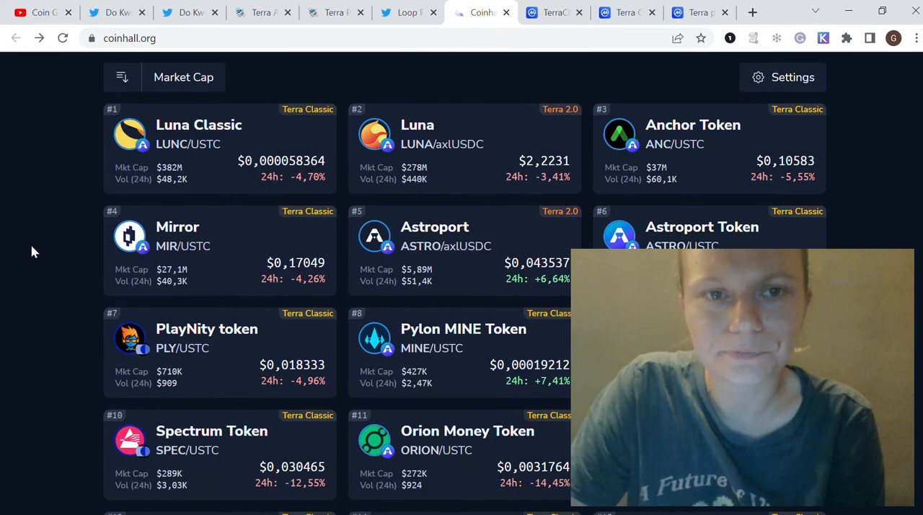
pyautogui.scroll(-3)
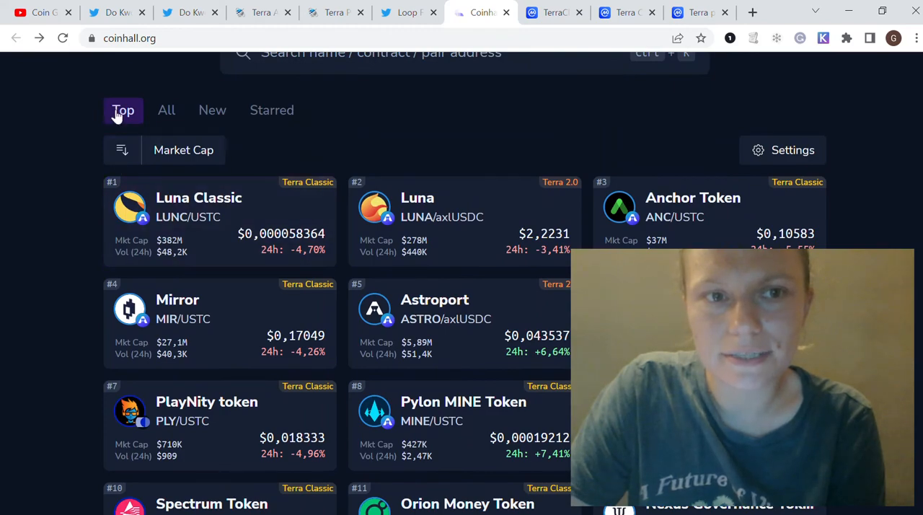
pyautogui.scroll(-3)
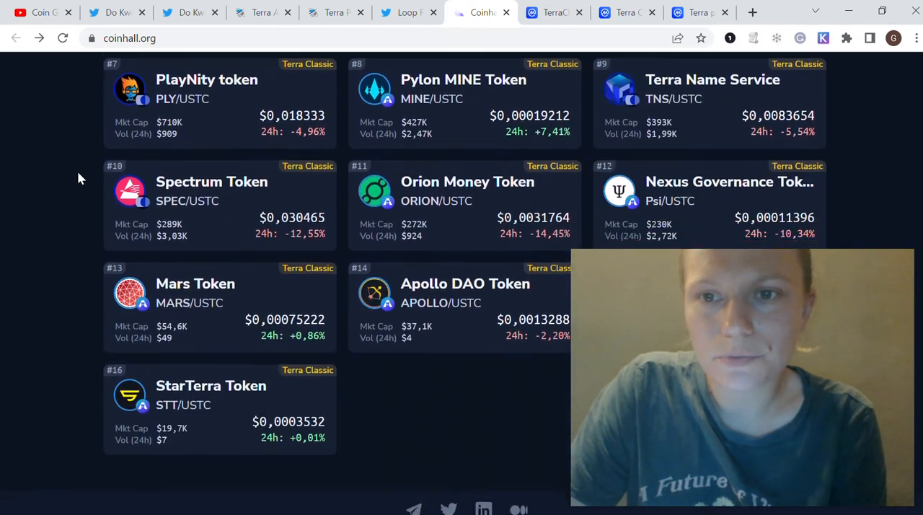
pyautogui.scroll(-3)
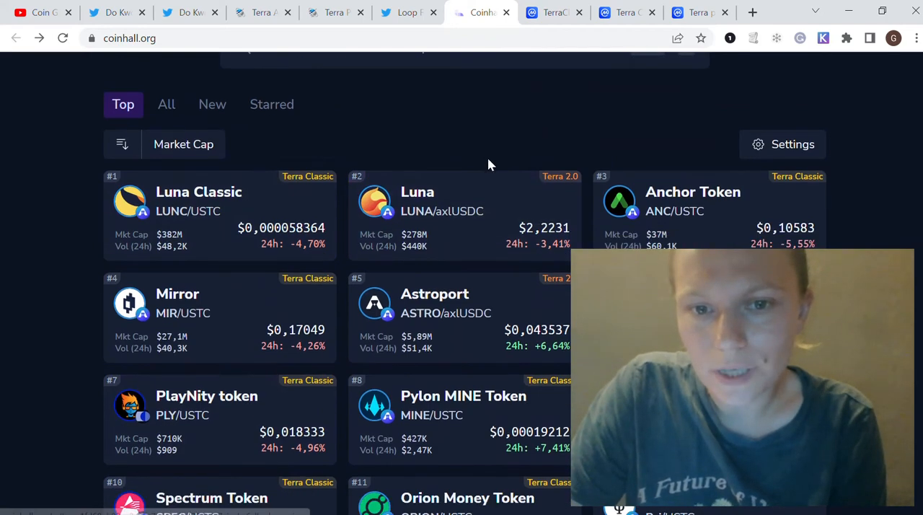
pyautogui.scroll(-3)
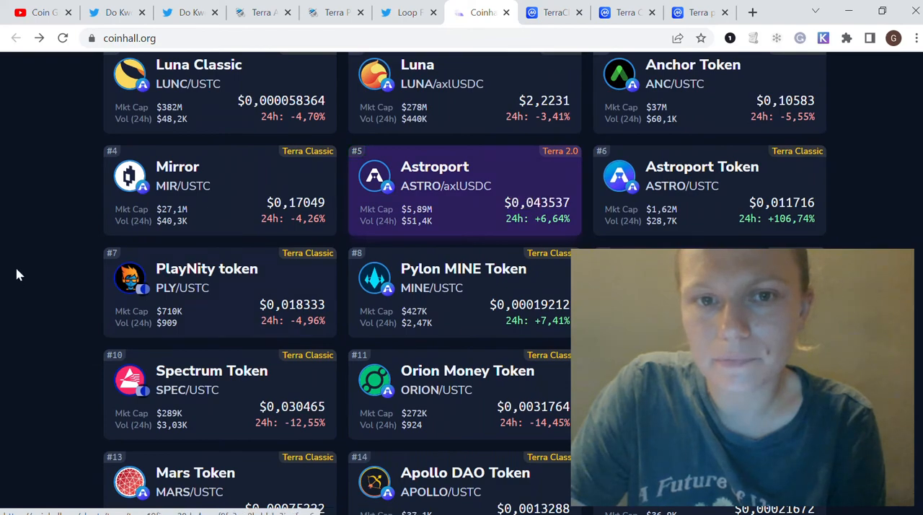
pyautogui.moveTo(470, 222)
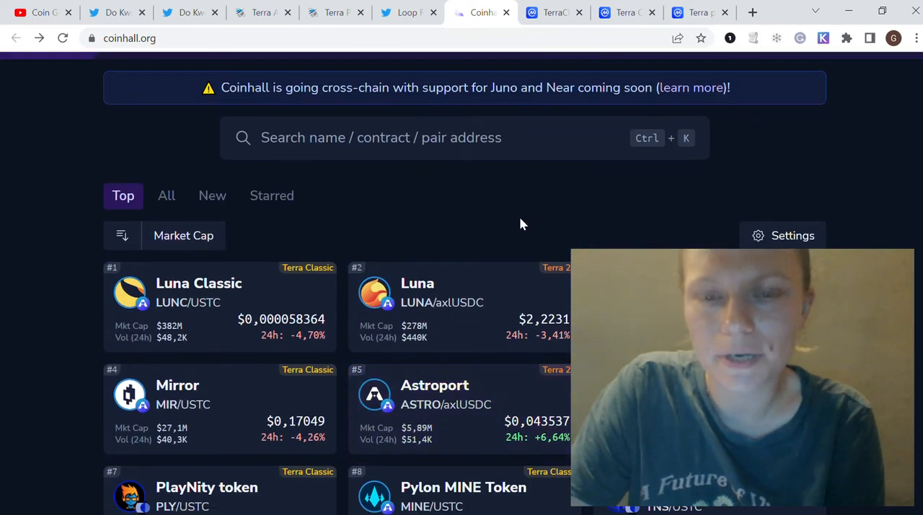
pyautogui.scroll(-3)
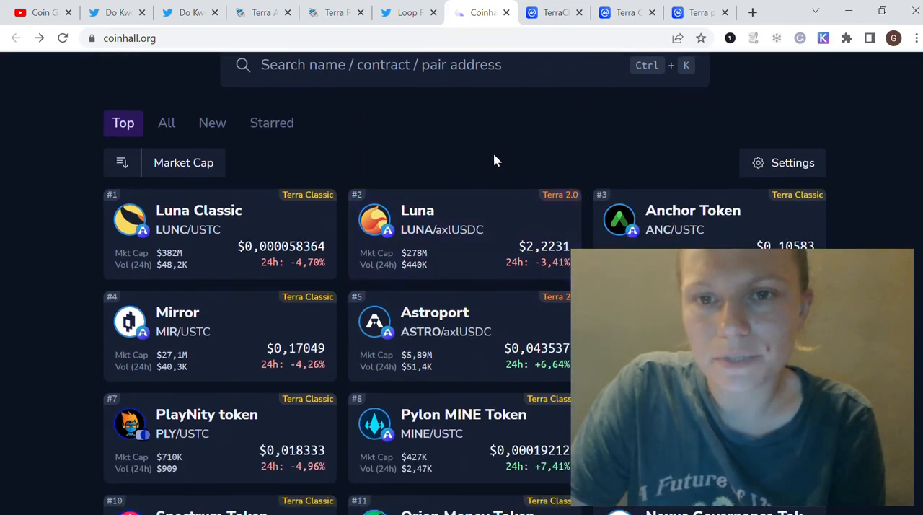
pyautogui.scroll(-3)
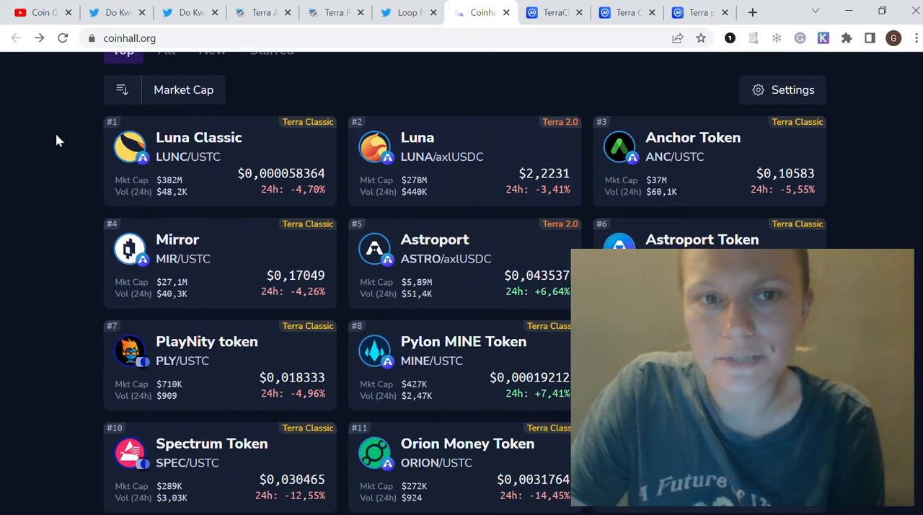
pyautogui.scroll(-3)
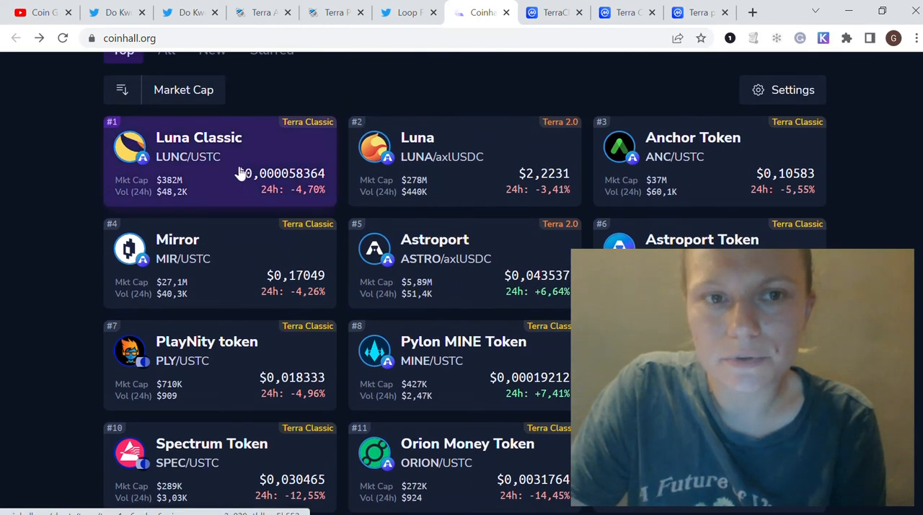
pyautogui.moveTo(877, 165)
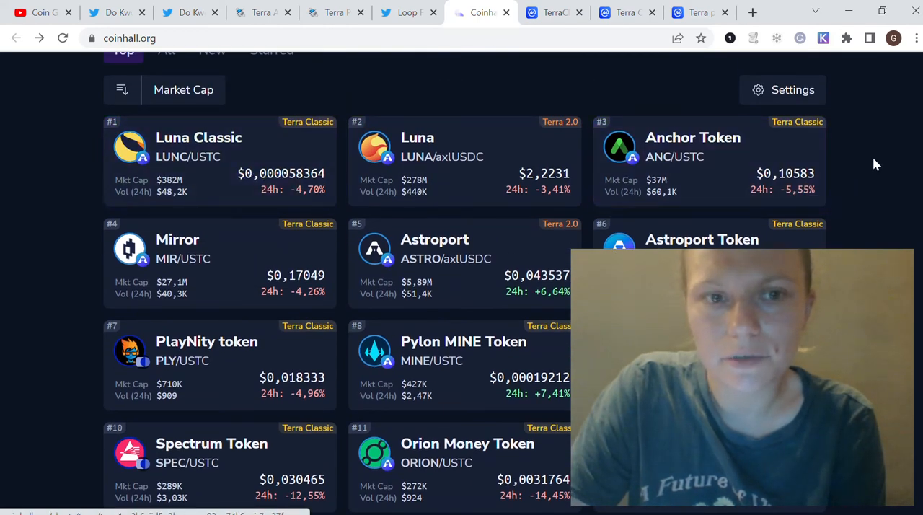
pyautogui.scroll(-3)
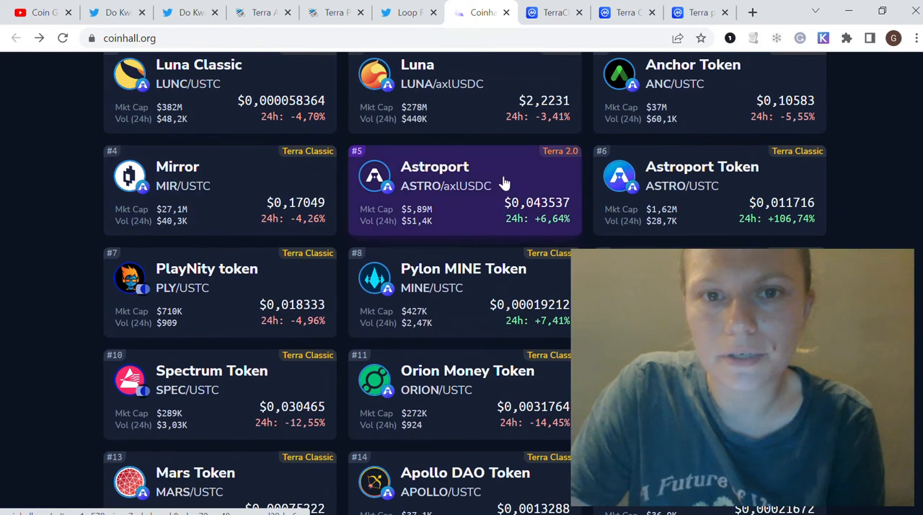
pyautogui.scroll(-3)
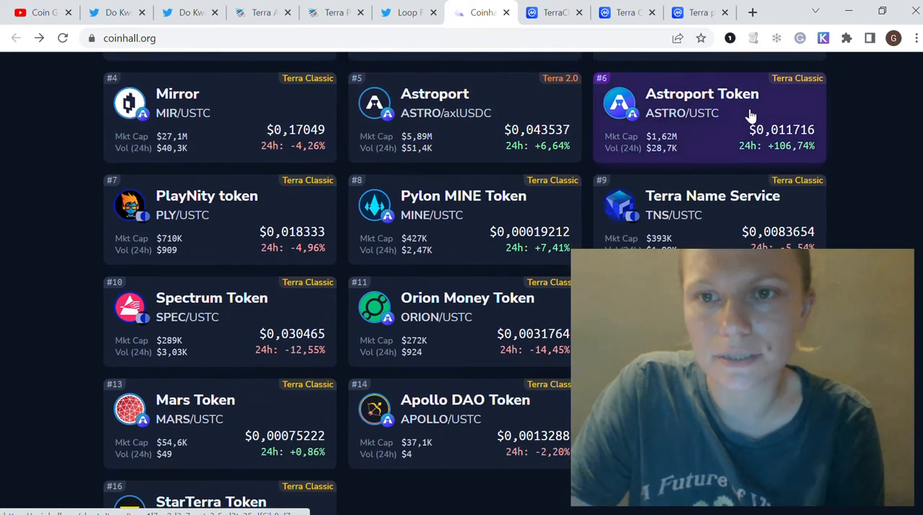
pyautogui.moveTo(237, 232)
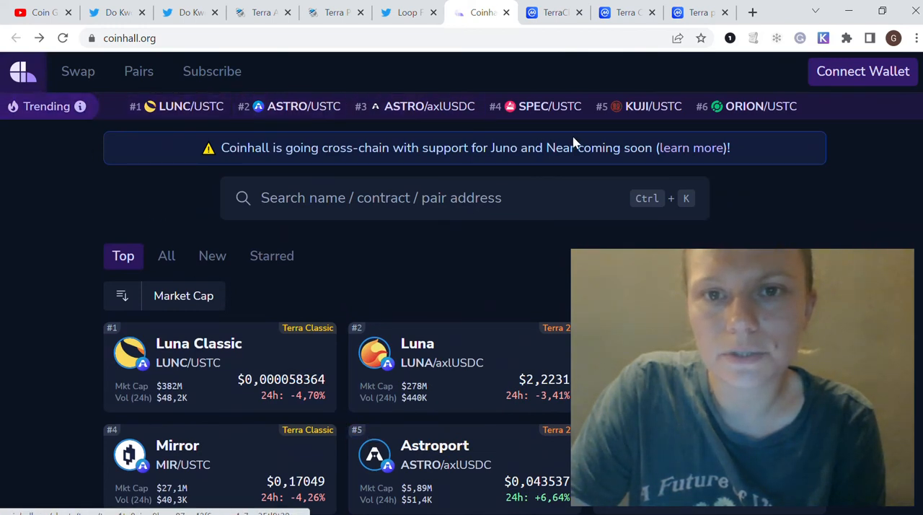
pyautogui.moveTo(849, 142)
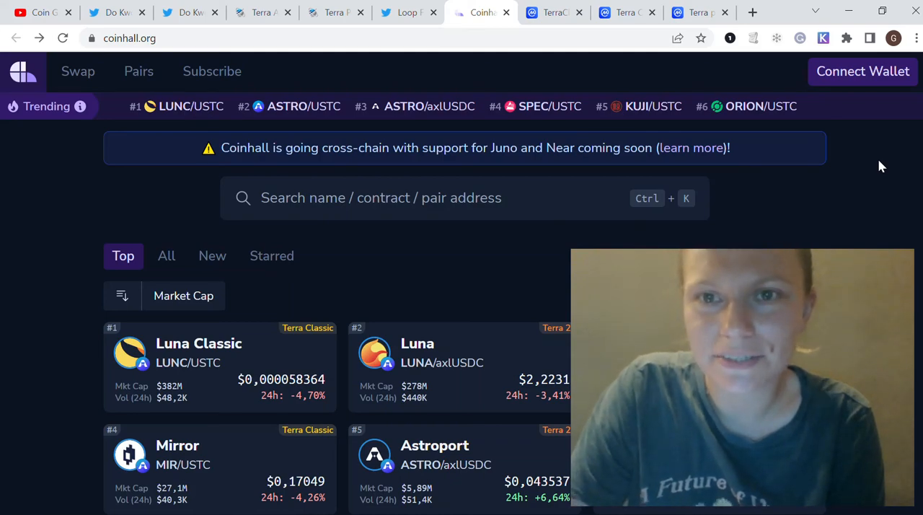
# View the CoinMarketCap Terra Classic LUNC page and scroll toward the Terra V2 link.
pyautogui.click(621, 12)
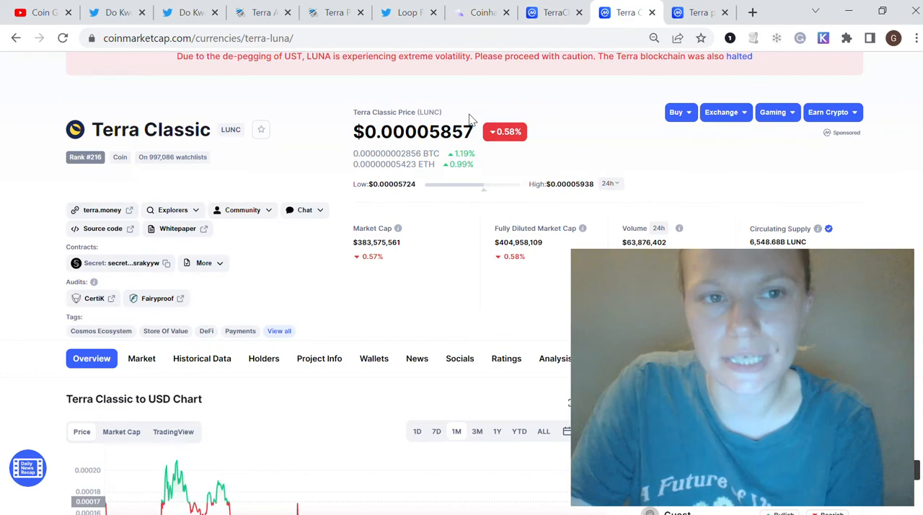
pyautogui.scroll(-3)
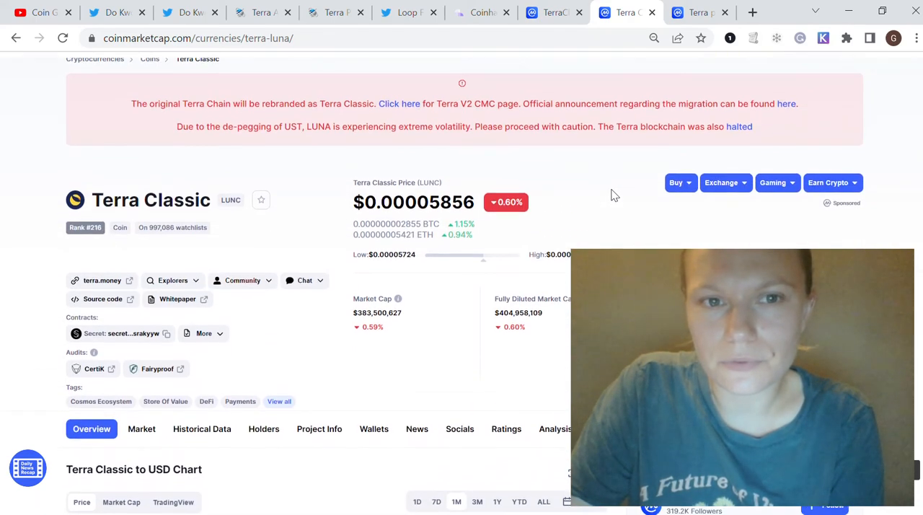
pyautogui.scroll(-3)
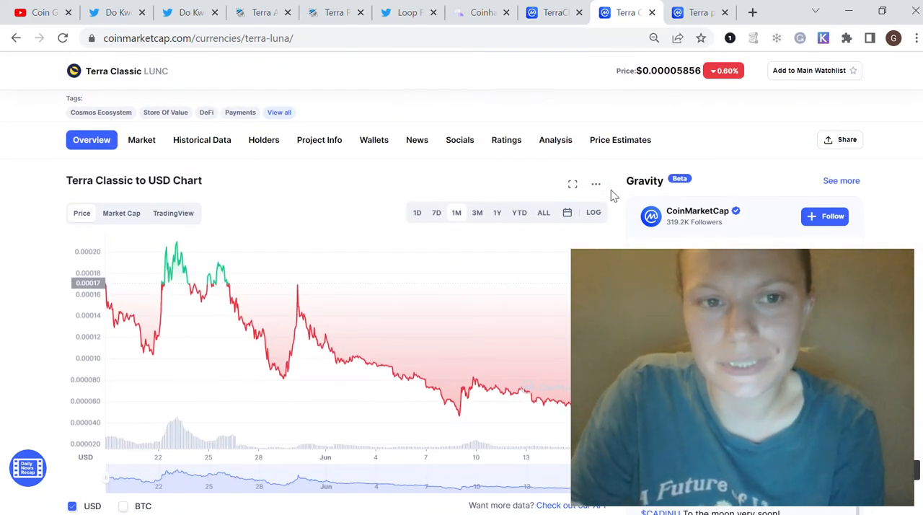
pyautogui.scroll(-3)
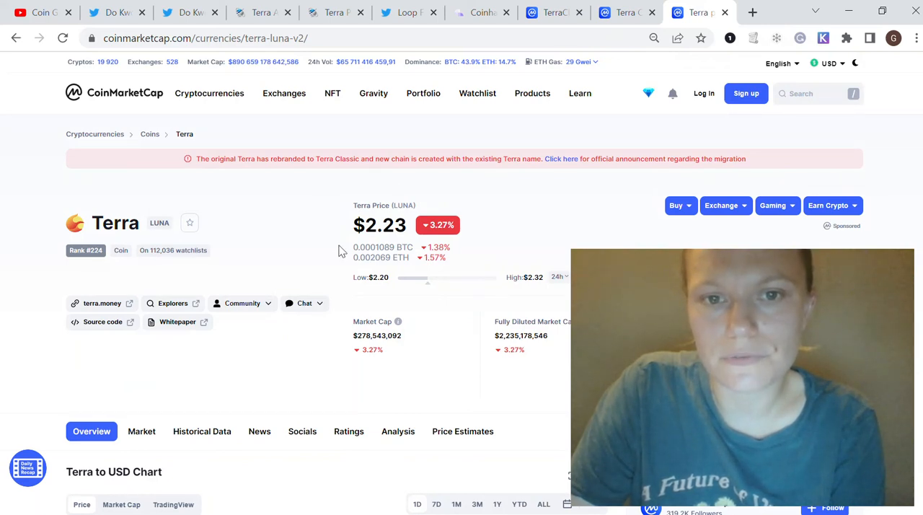
# Scroll to the Terra to USD chart showing LUNA's all-time price history.
pyautogui.scroll(-3)
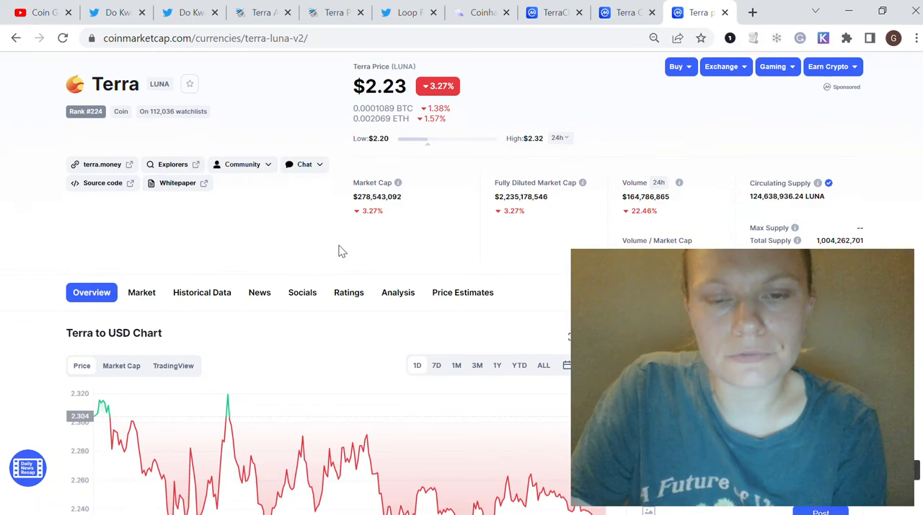
pyautogui.scroll(-3)
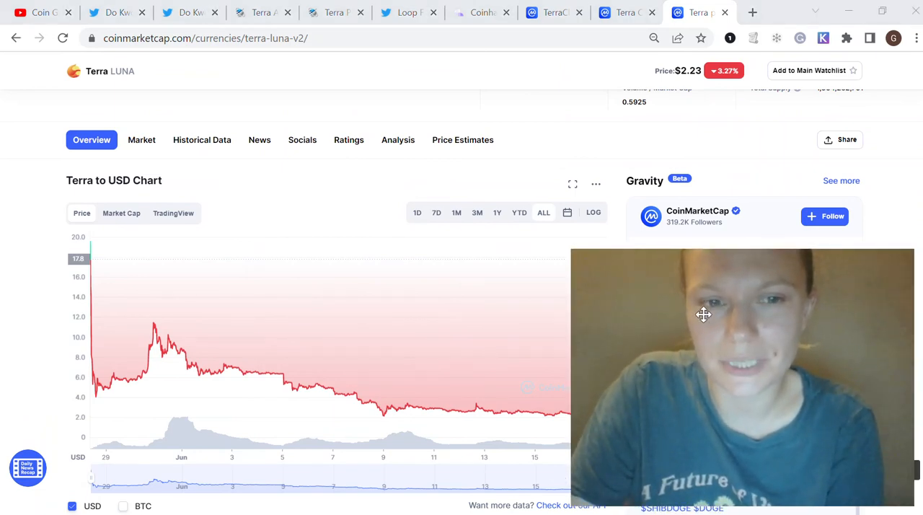
pyautogui.moveTo(153, 323)
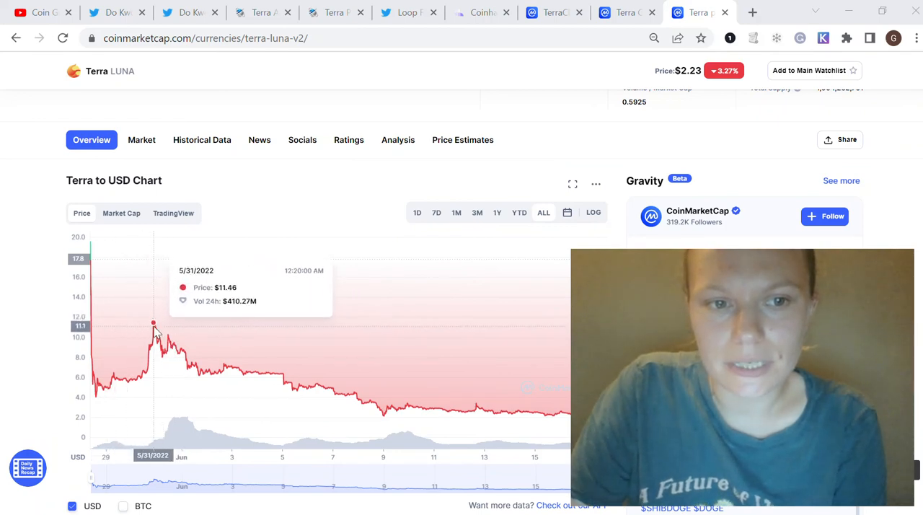
pyautogui.moveTo(156, 328)
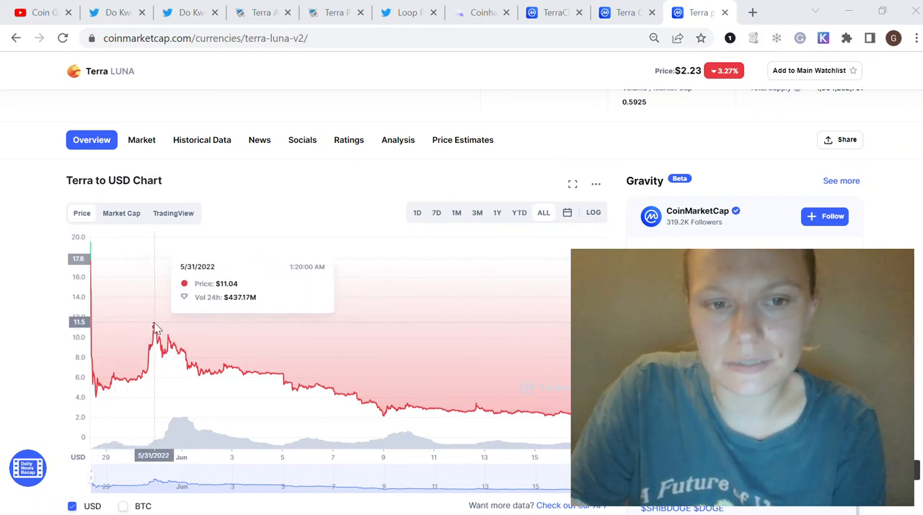
pyautogui.moveTo(152, 325)
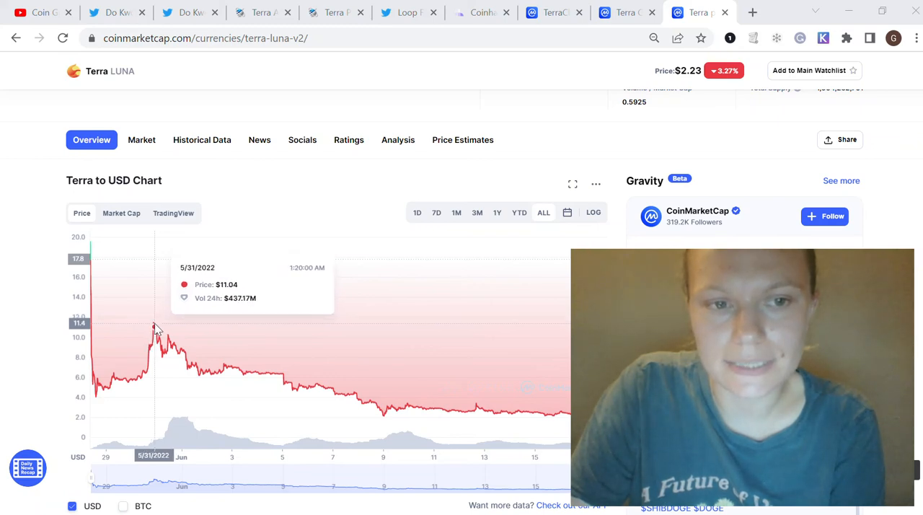
pyautogui.moveTo(561, 418)
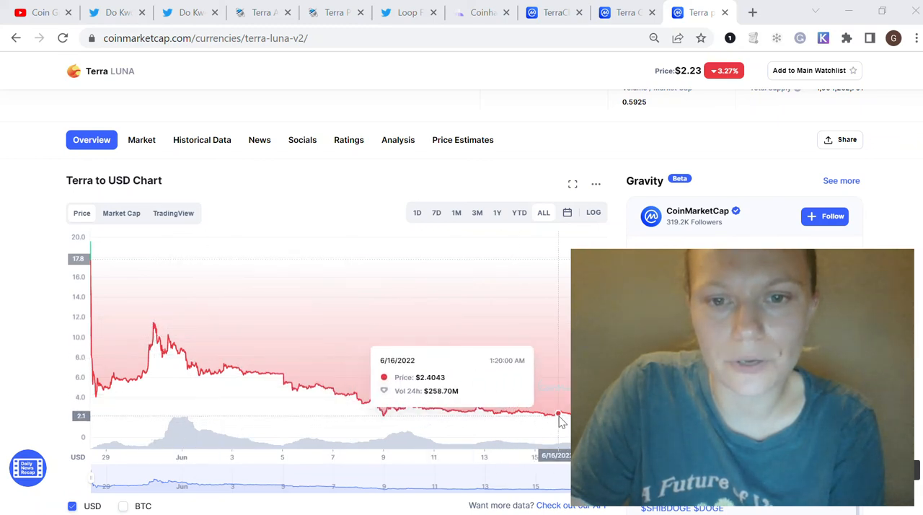
pyautogui.moveTo(424, 413)
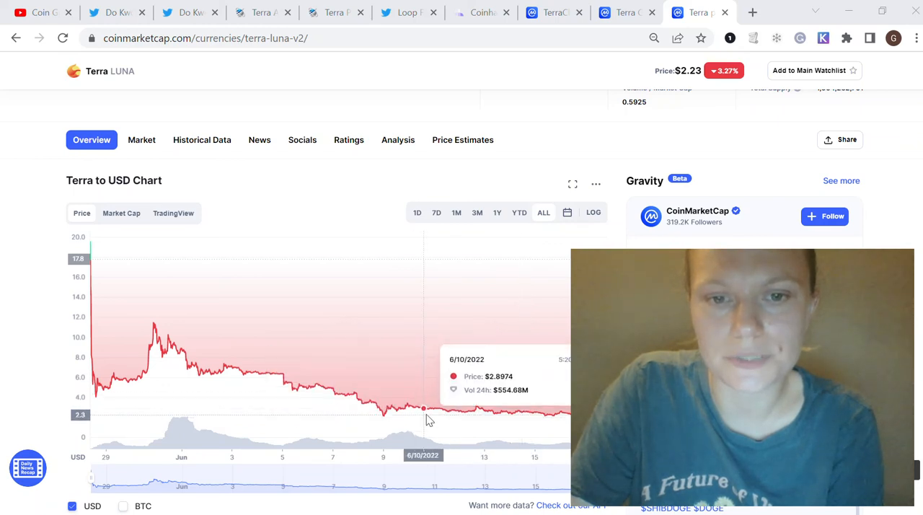
pyautogui.moveTo(434, 353)
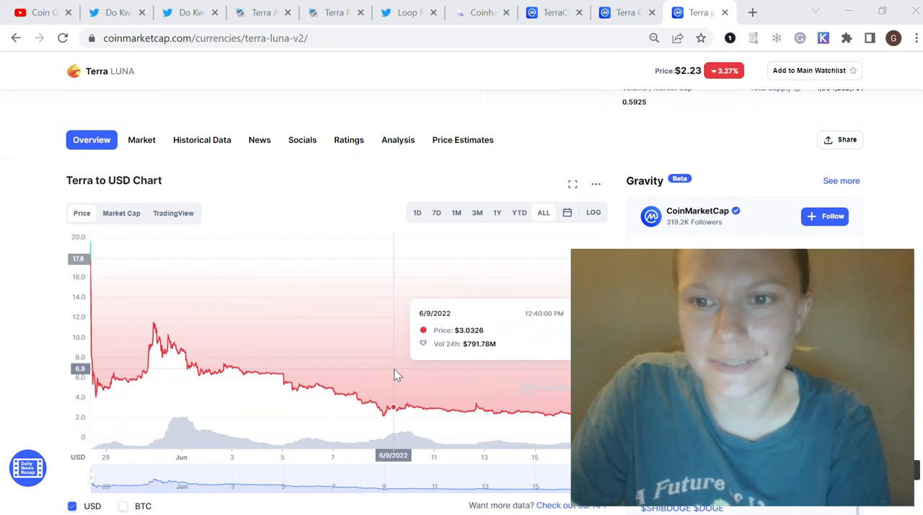
pyautogui.moveTo(325, 392)
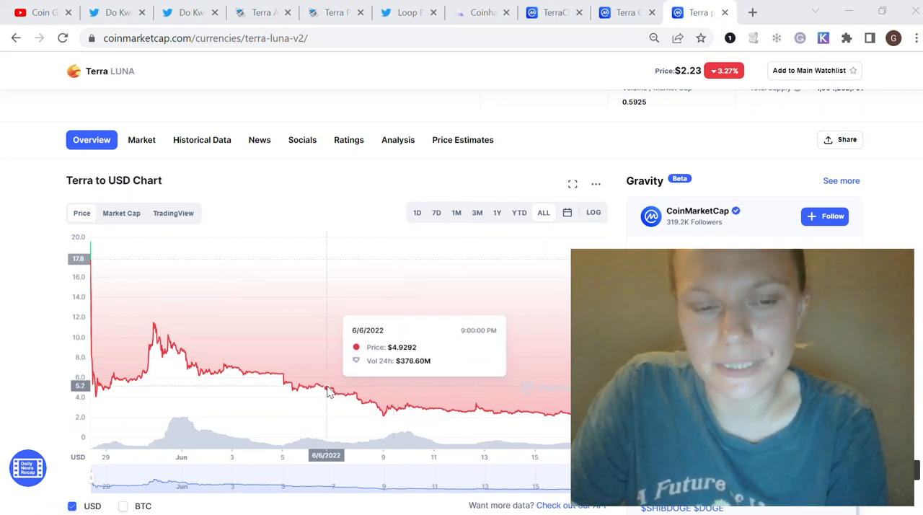
pyautogui.moveTo(382, 412)
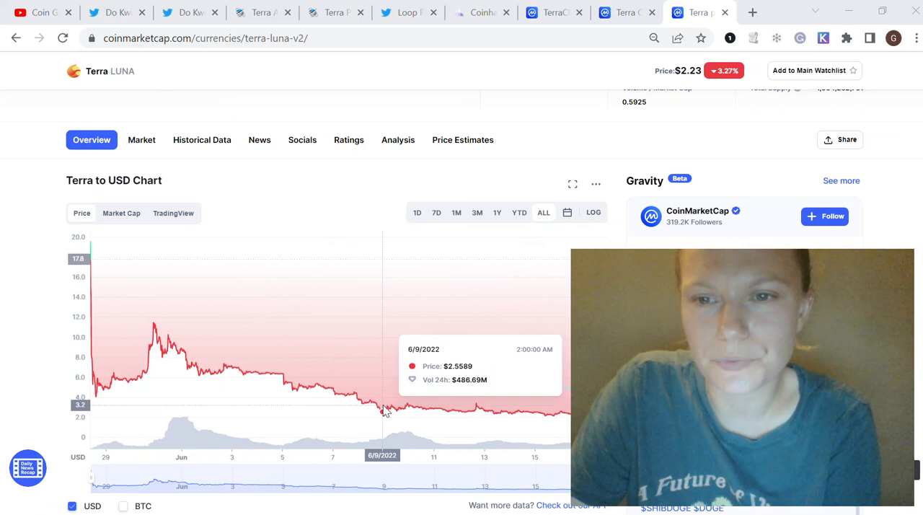
pyautogui.moveTo(355, 415)
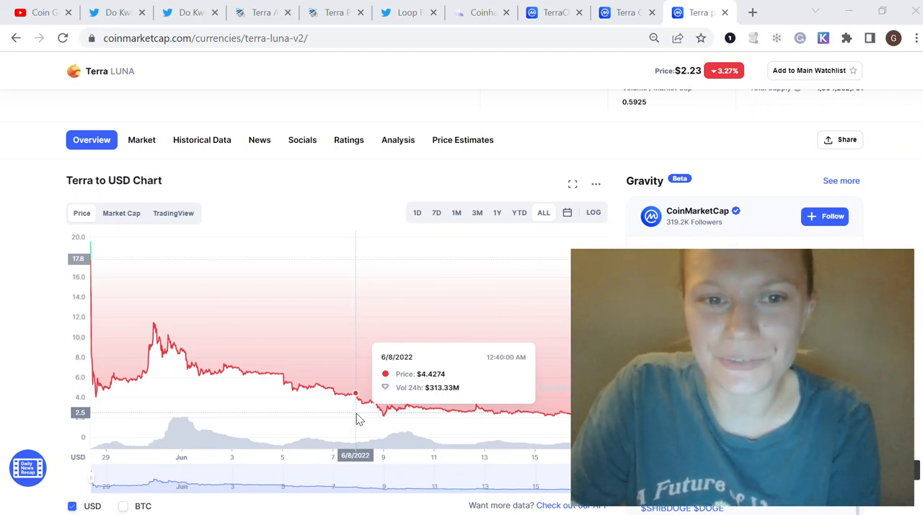
pyautogui.moveTo(329, 421)
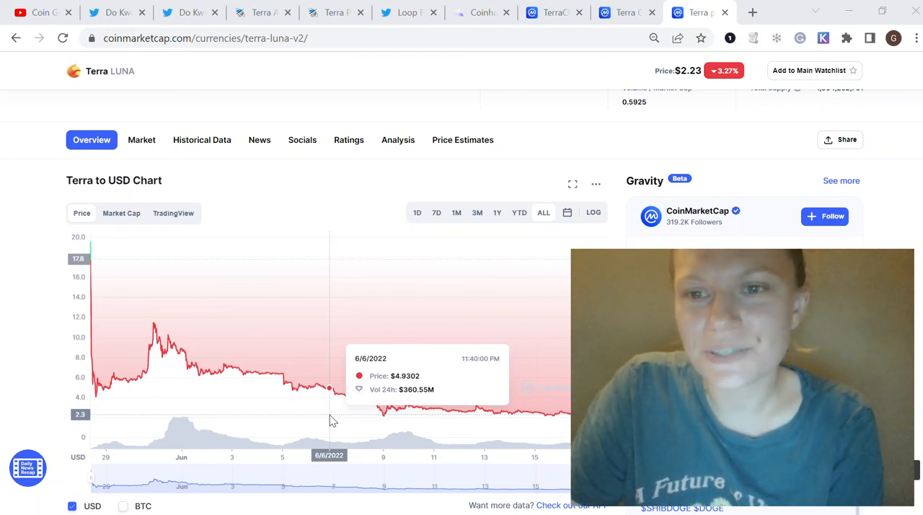
pyautogui.moveTo(17, 323)
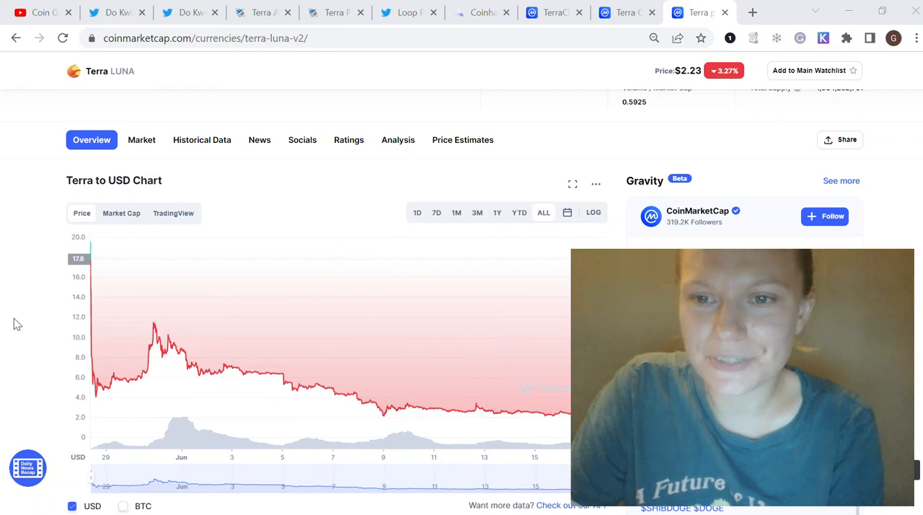